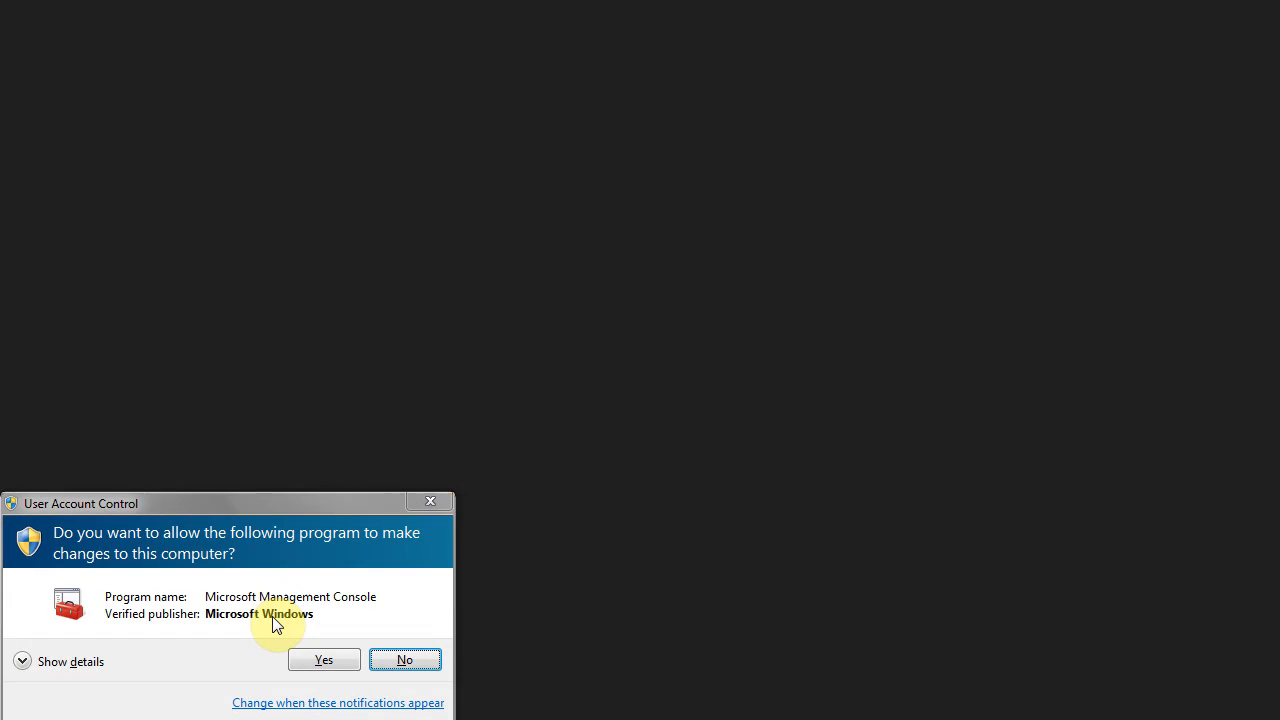
Step: Approve the User Account Control prompt so MMC launches with administrator rights
click(324, 660)
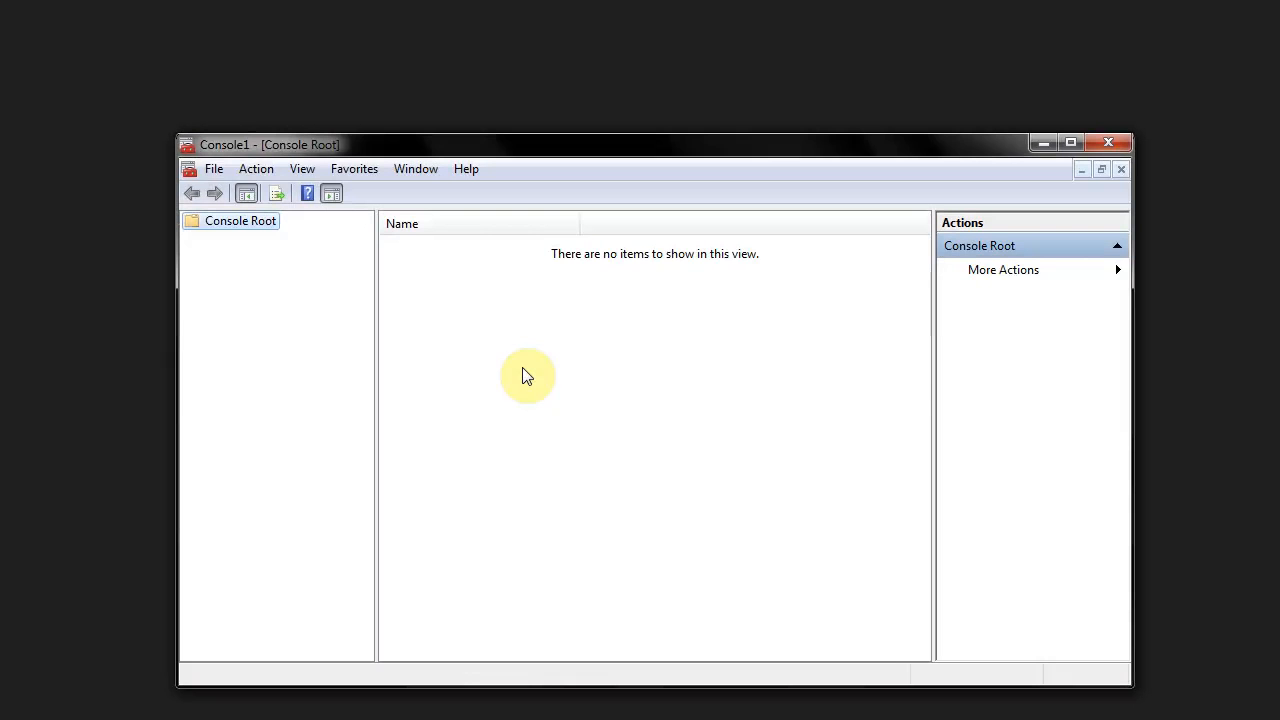
mouse_move(782, 396)
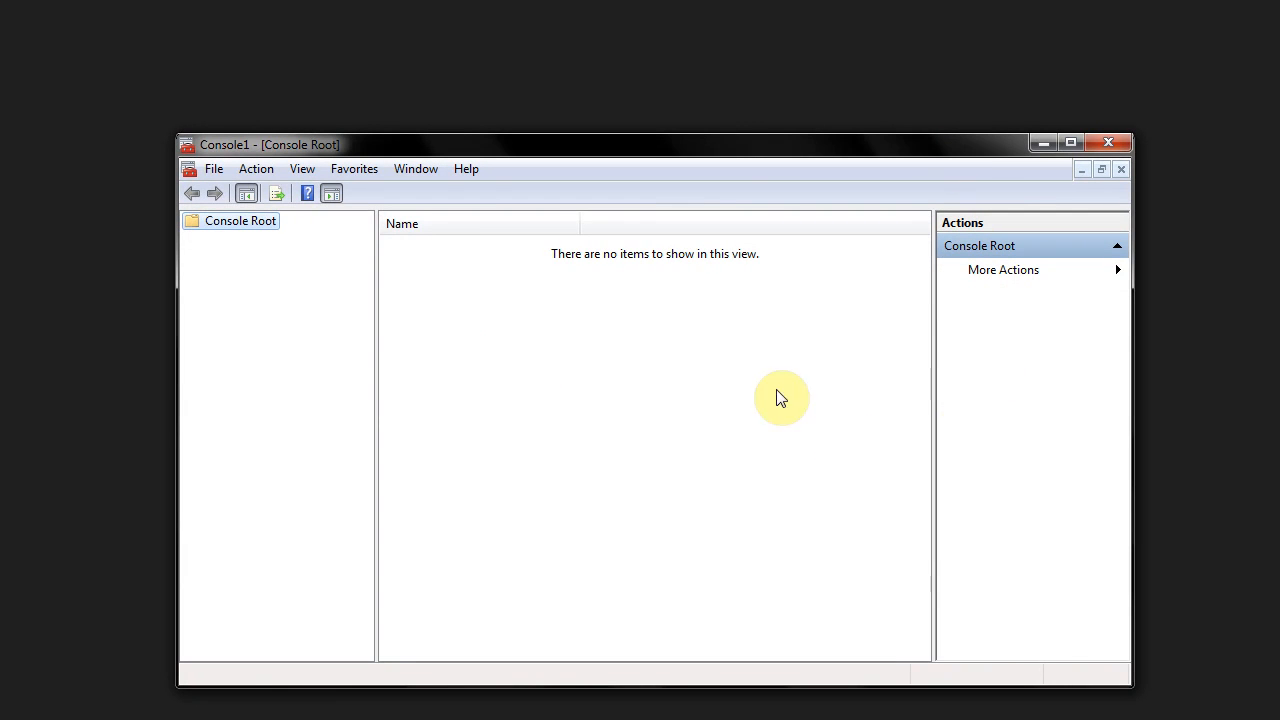
Step: Bring up Add/Remove Snap-in and scroll the available list down to Services
click(212, 168)
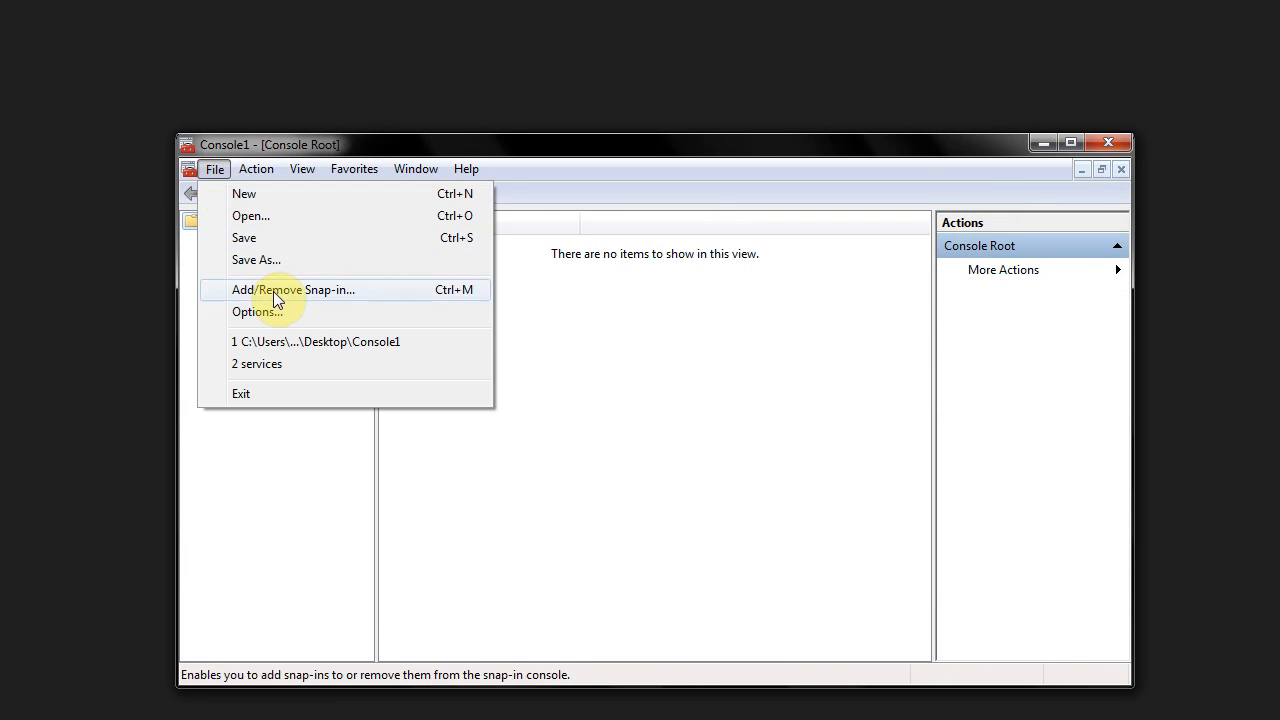
click(292, 288)
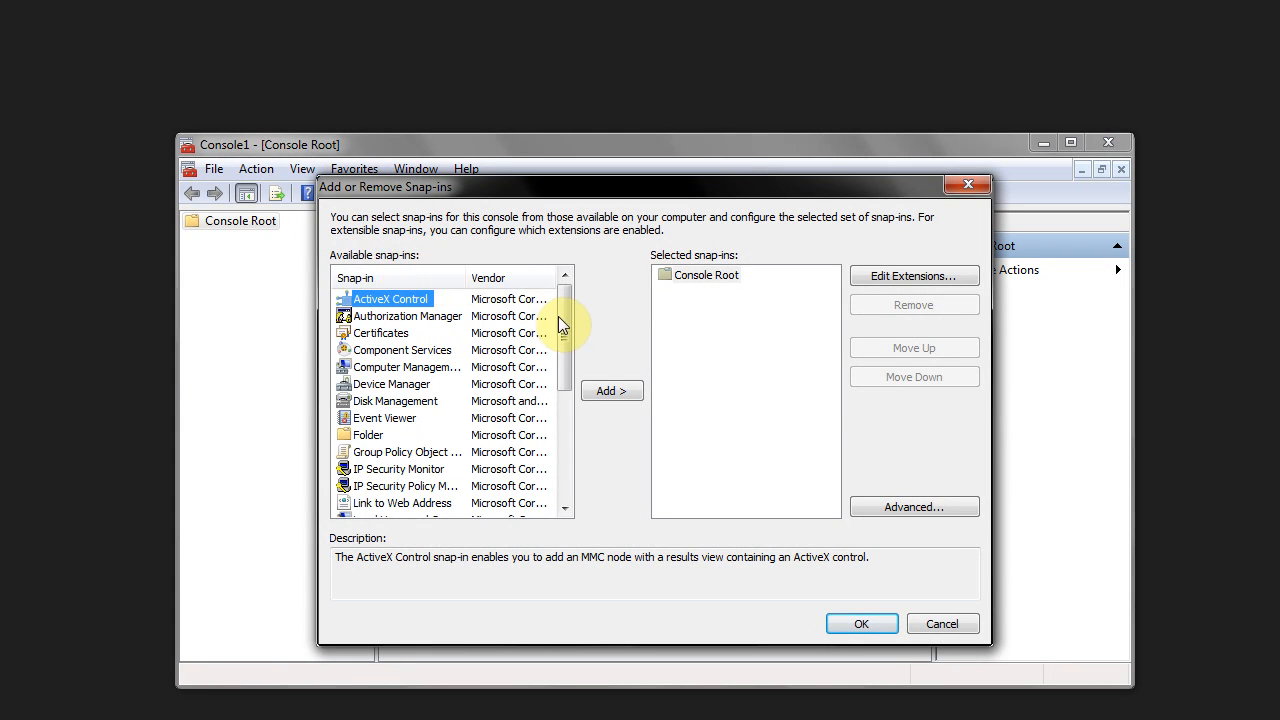
scroll(down, 3)
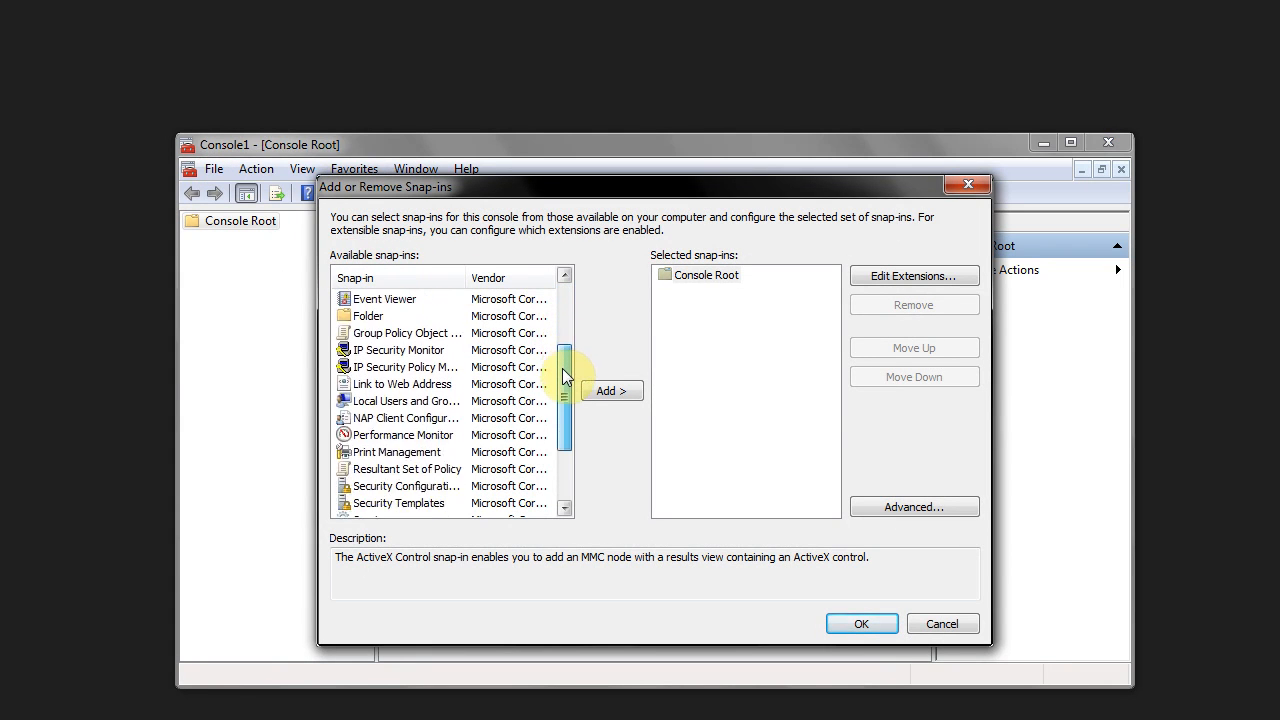
scroll(down, 3)
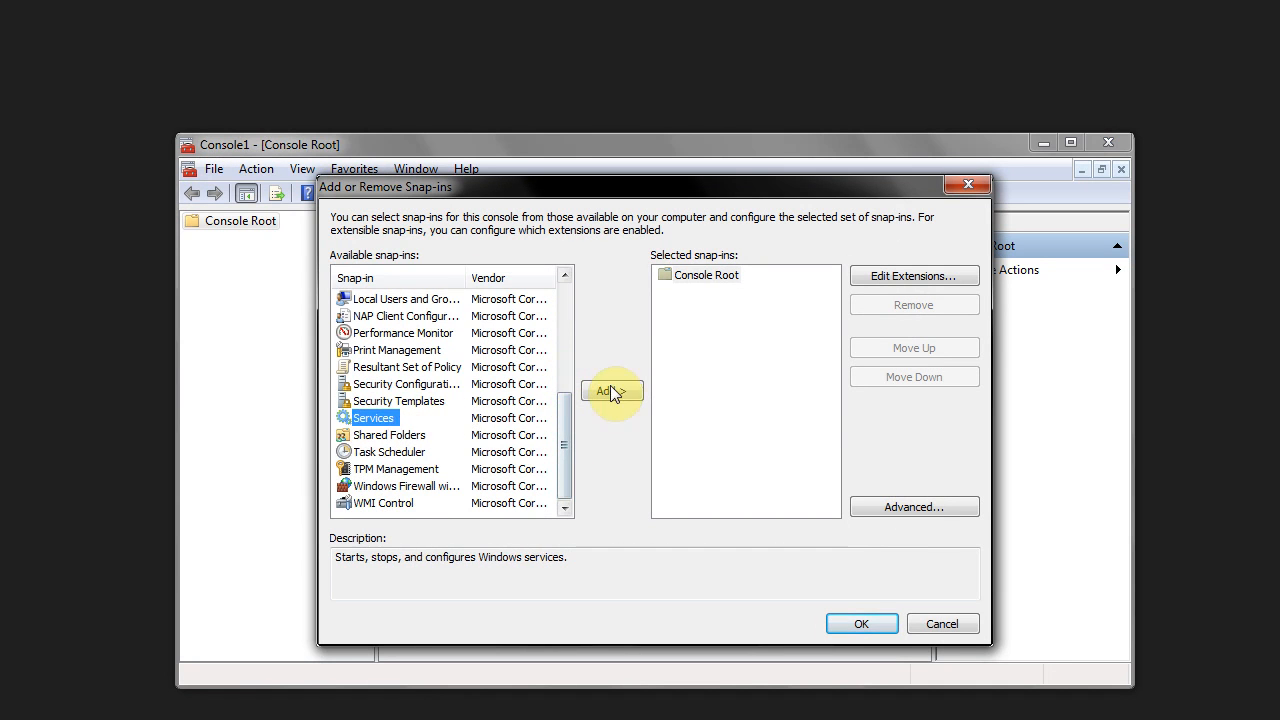
Step: Add the Services and Device Manager snap-ins, each for the local computer
click(612, 390)
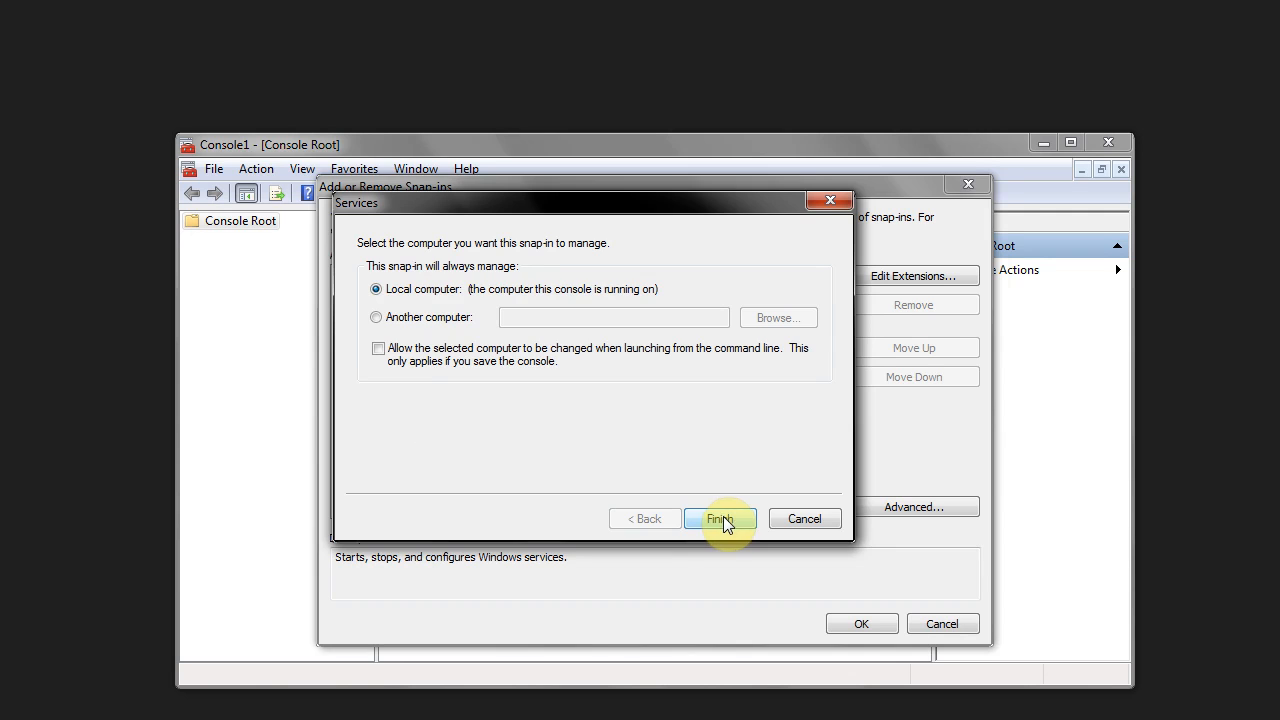
click(720, 518)
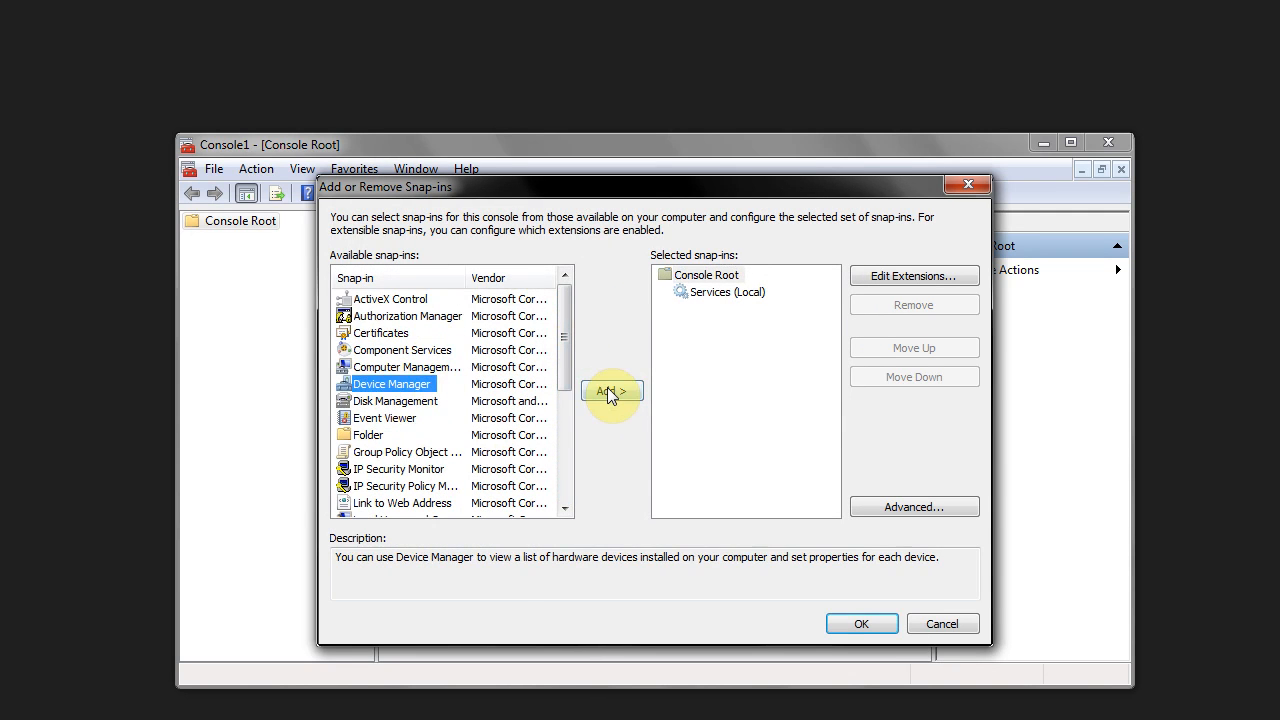
click(612, 390)
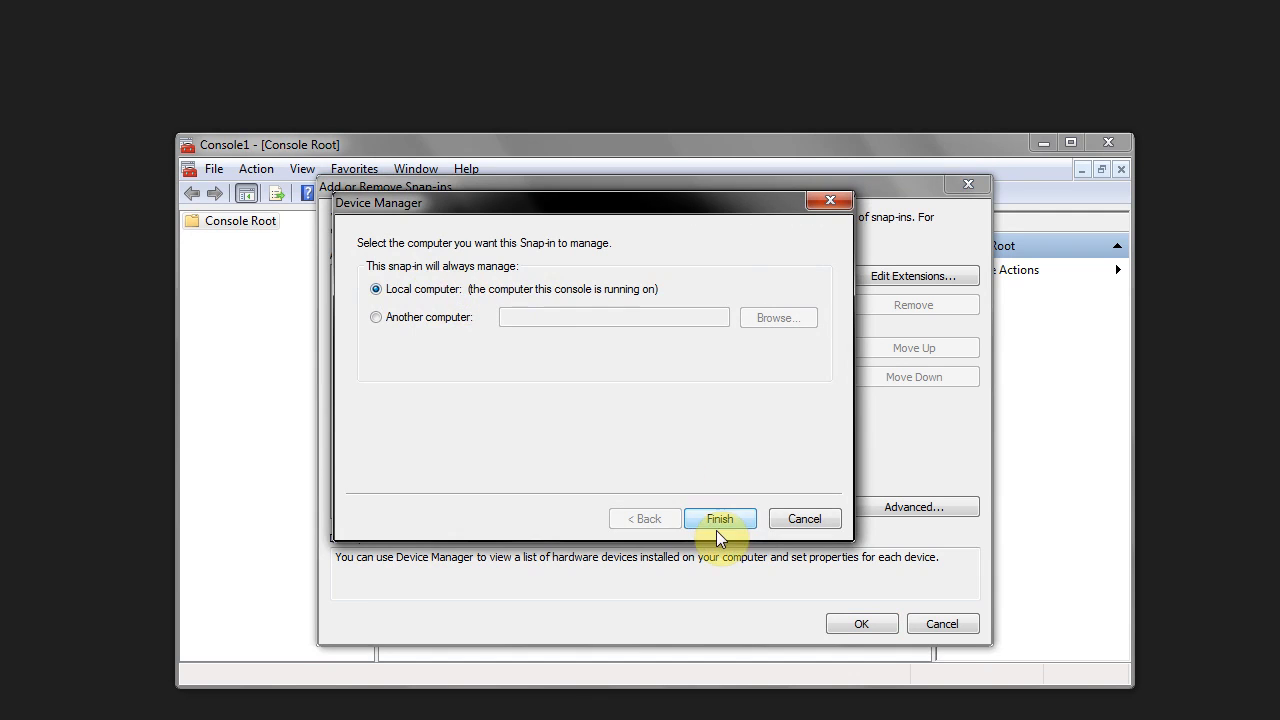
click(720, 518)
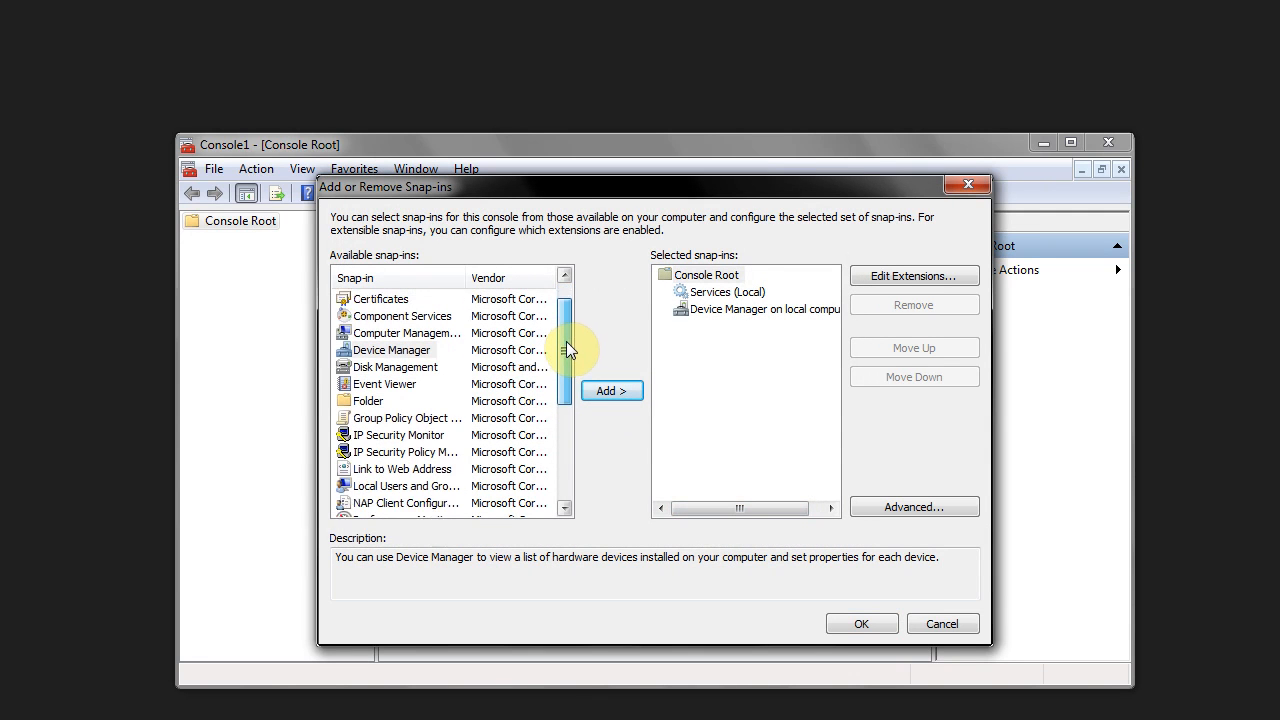
Step: Add Event Viewer and Computer Management for the local computer and apply all four snap-ins
click(384, 384)
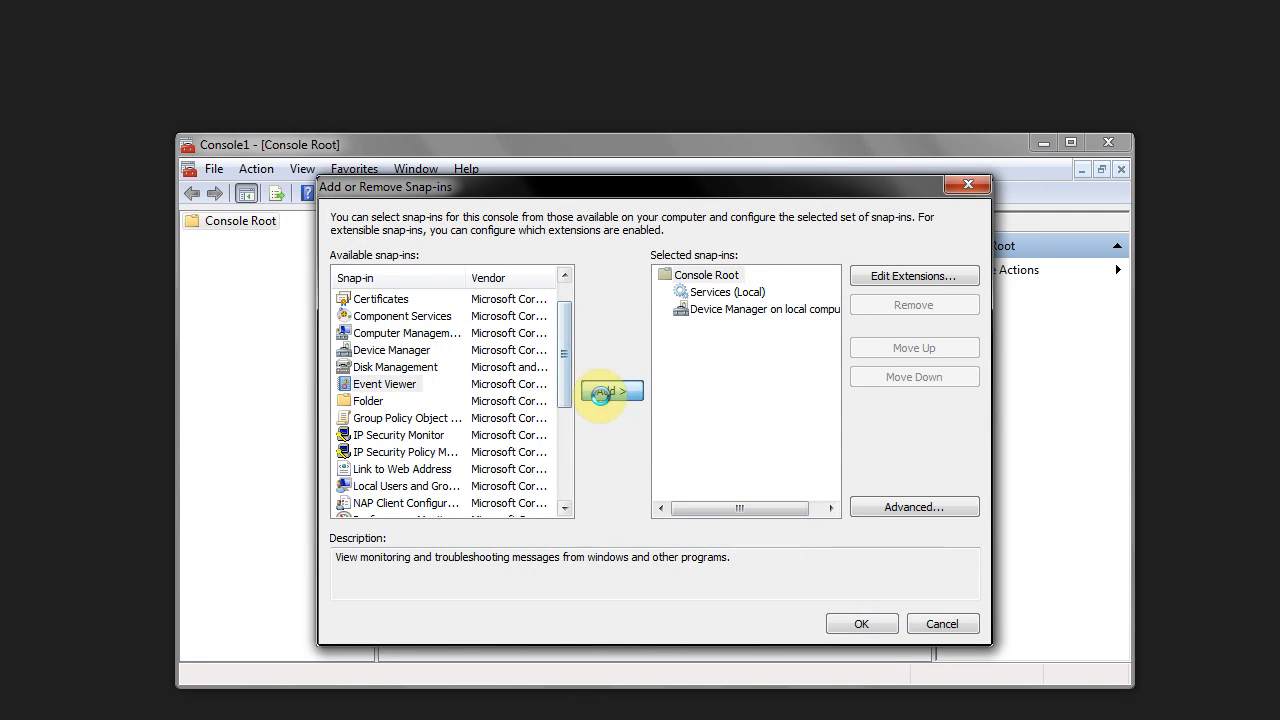
click(612, 390)
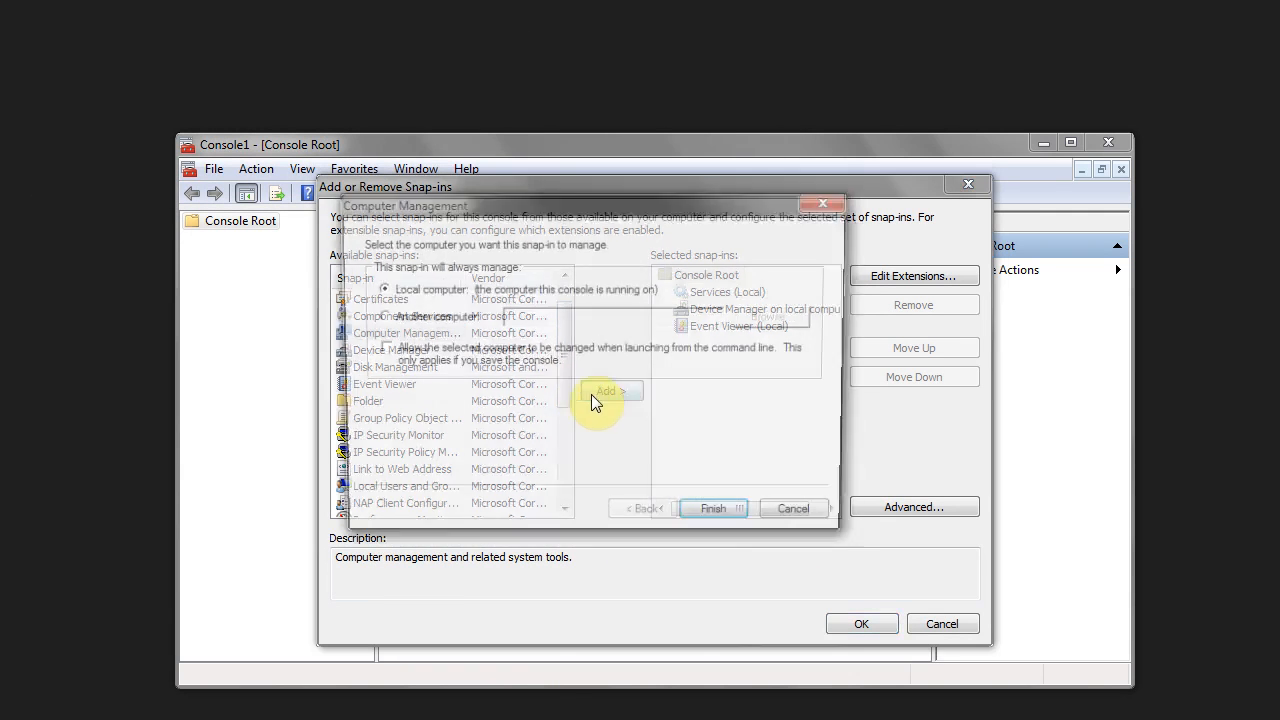
click(712, 508)
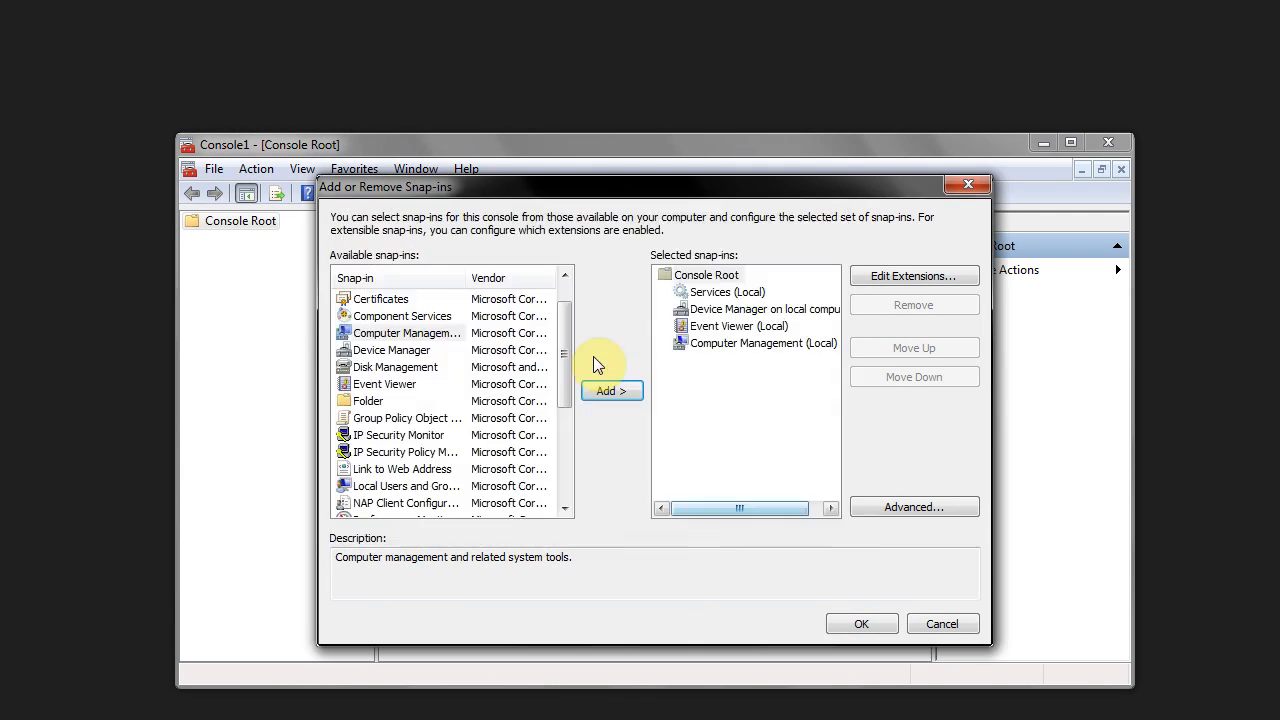
click(864, 624)
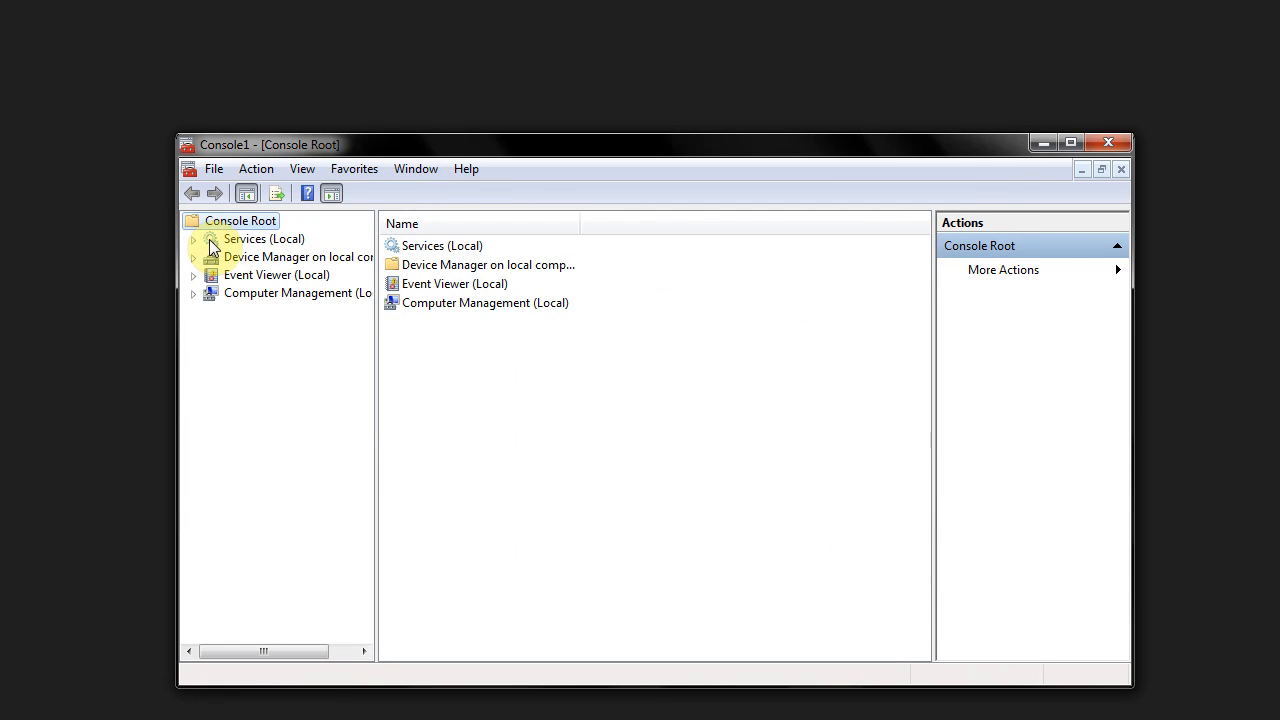
Step: Preview Services, Device Manager and Computer Management, then show and expand Event Viewer (Local)
click(262, 238)
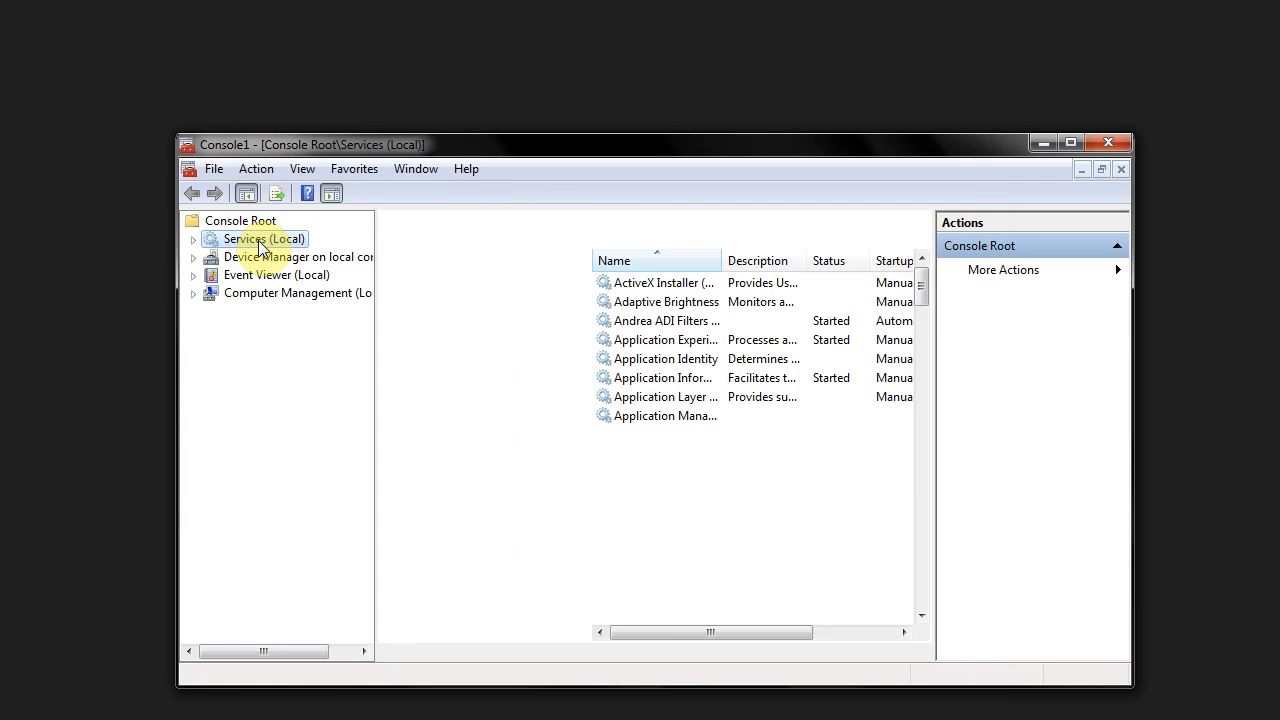
click(264, 238)
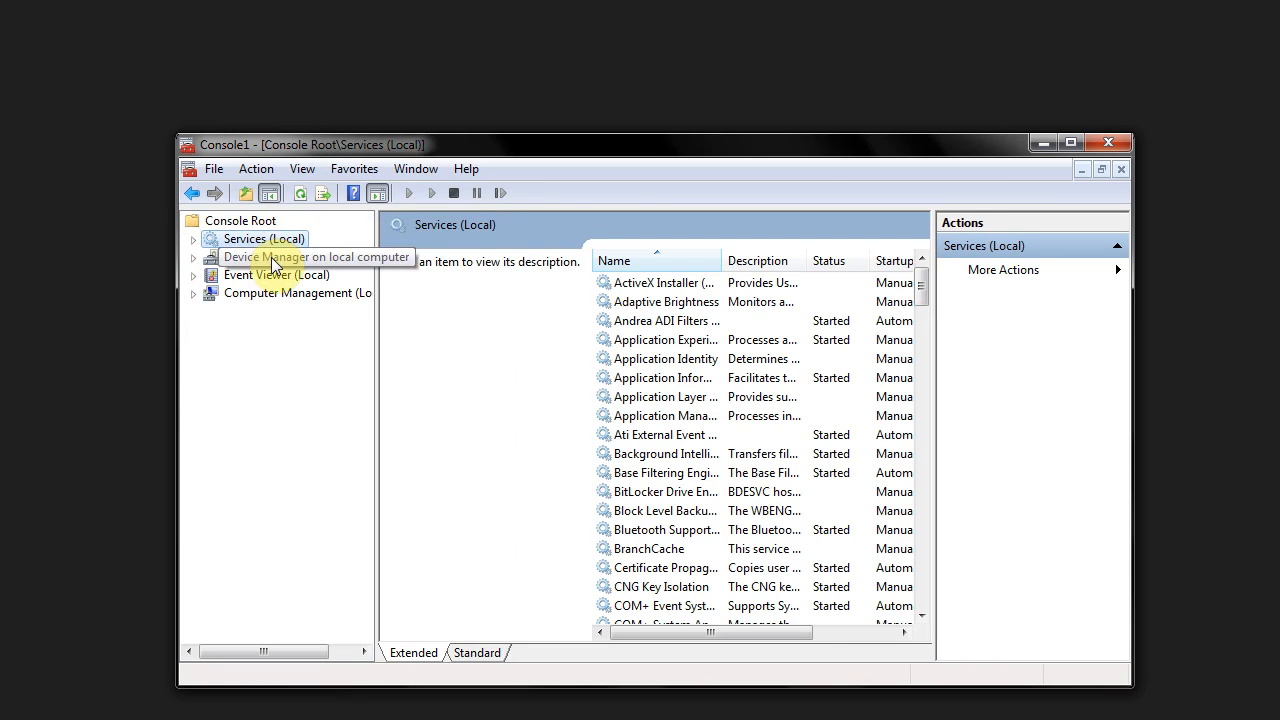
click(268, 276)
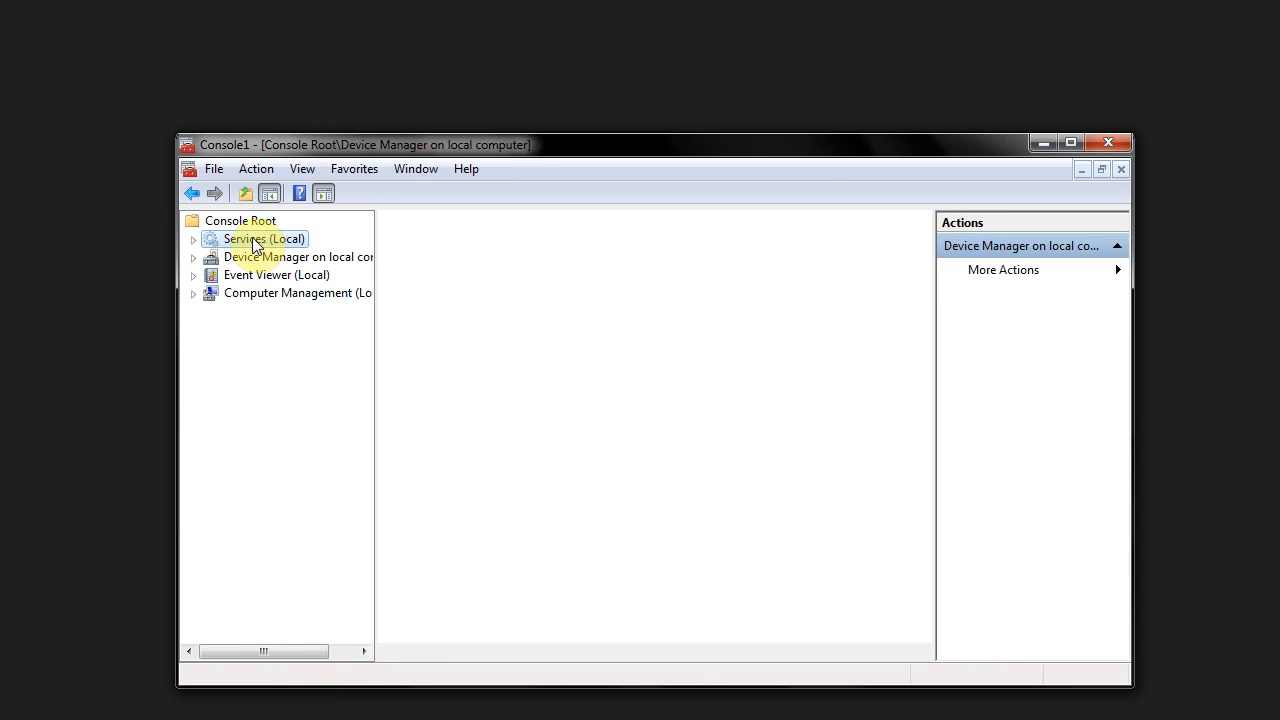
click(296, 292)
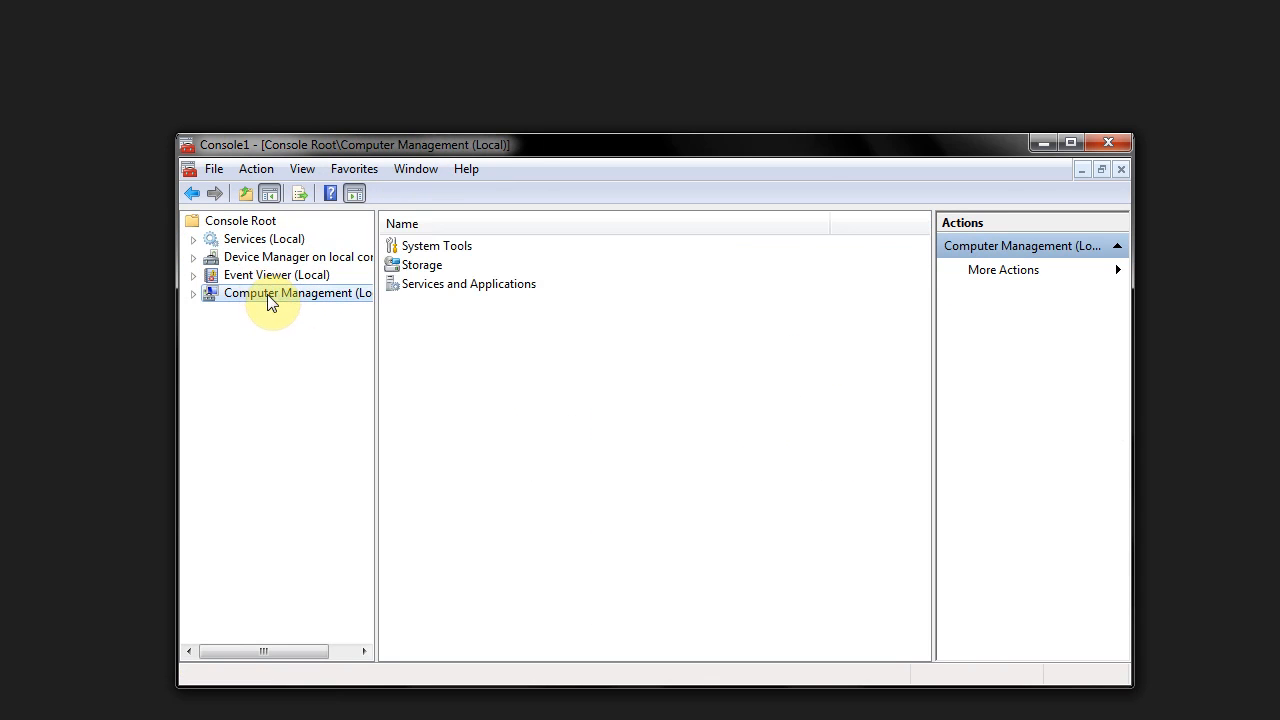
click(276, 276)
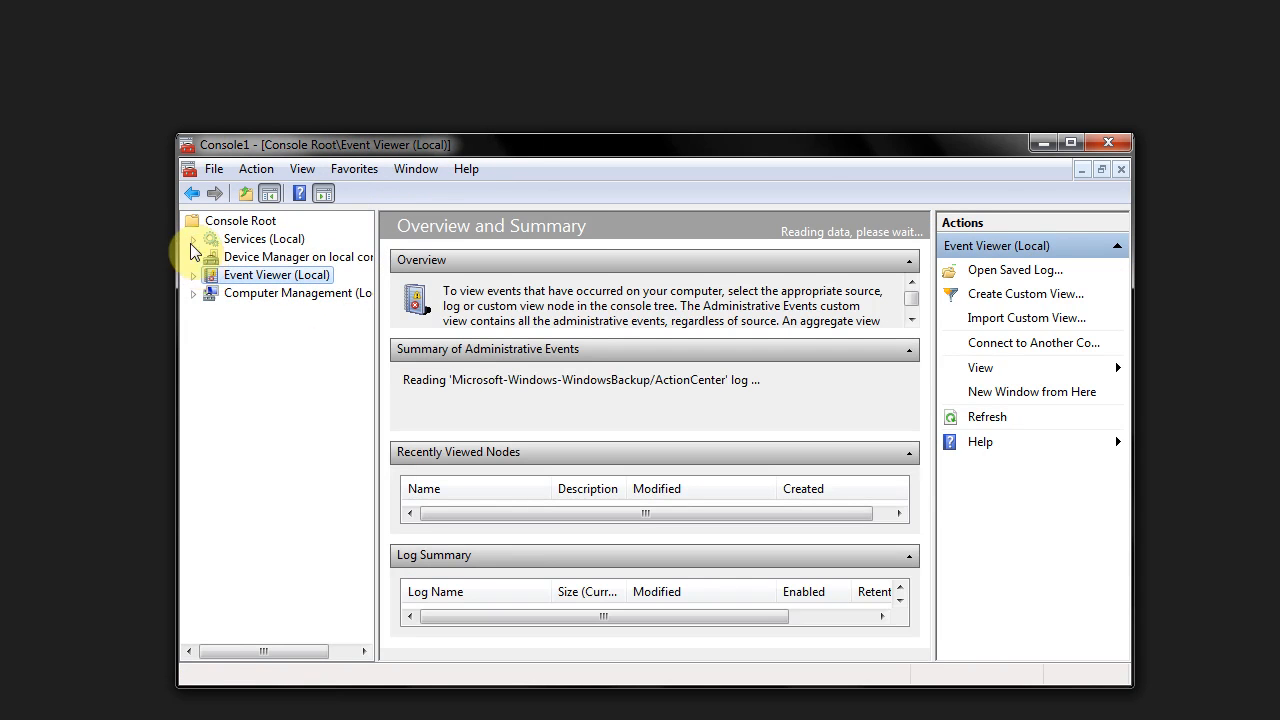
click(194, 276)
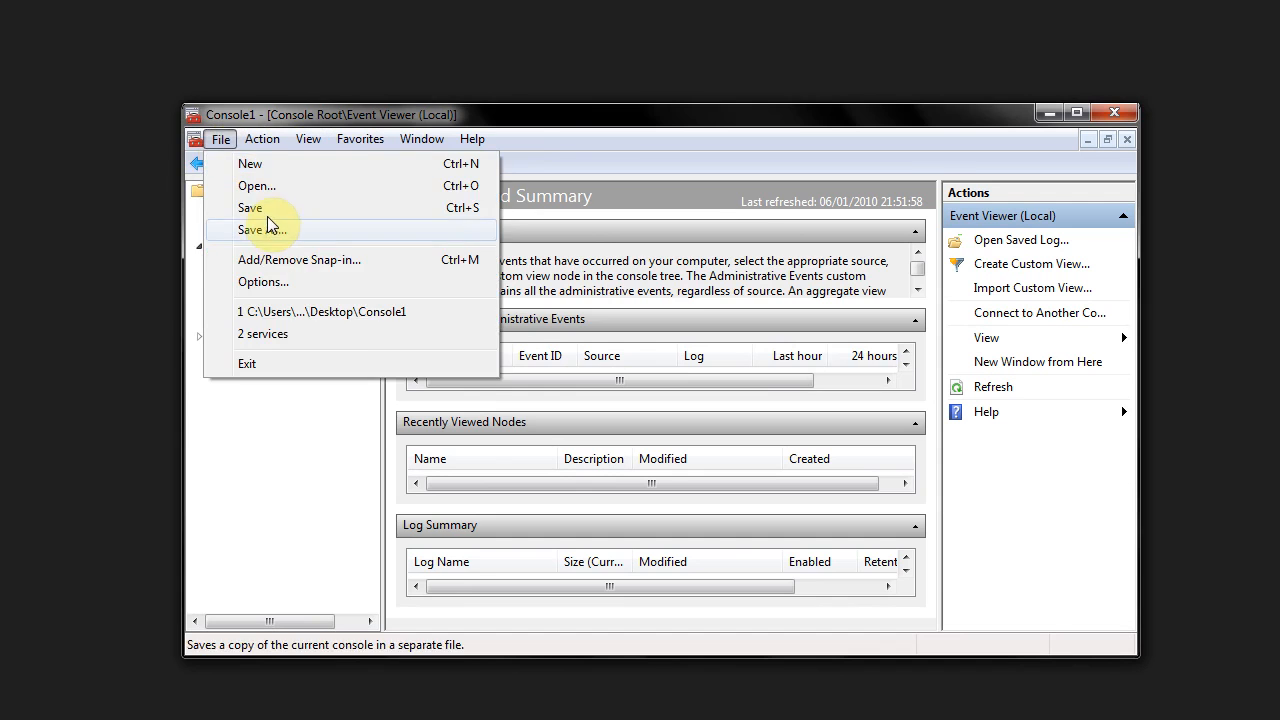
Step: Save the console to the desktop under the name StuffIUse
click(264, 228)
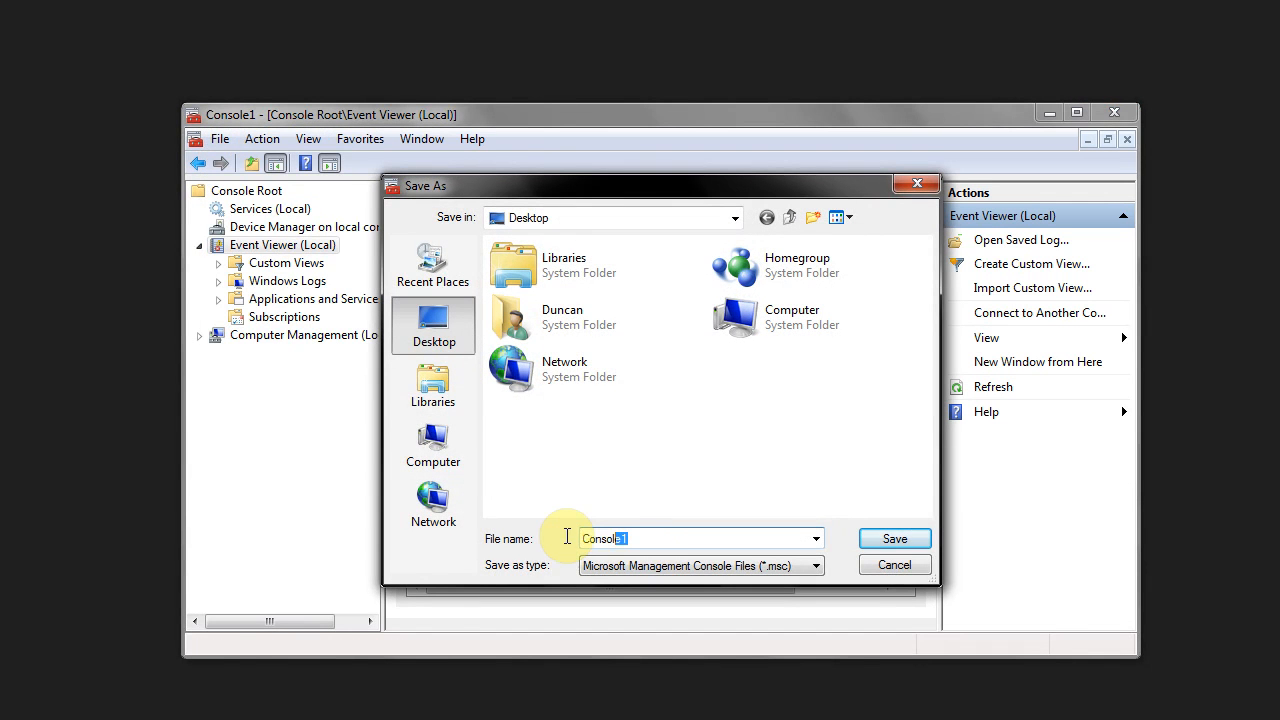
text(StuffIUse)
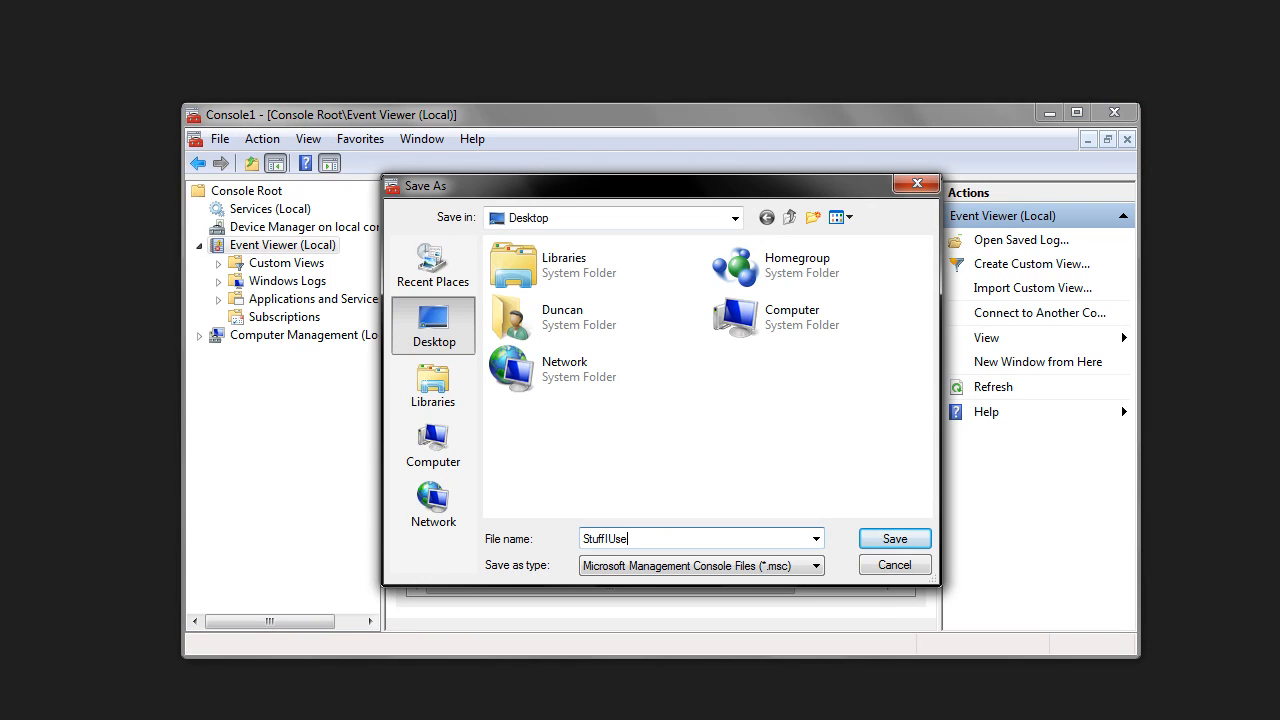
click(894, 538)
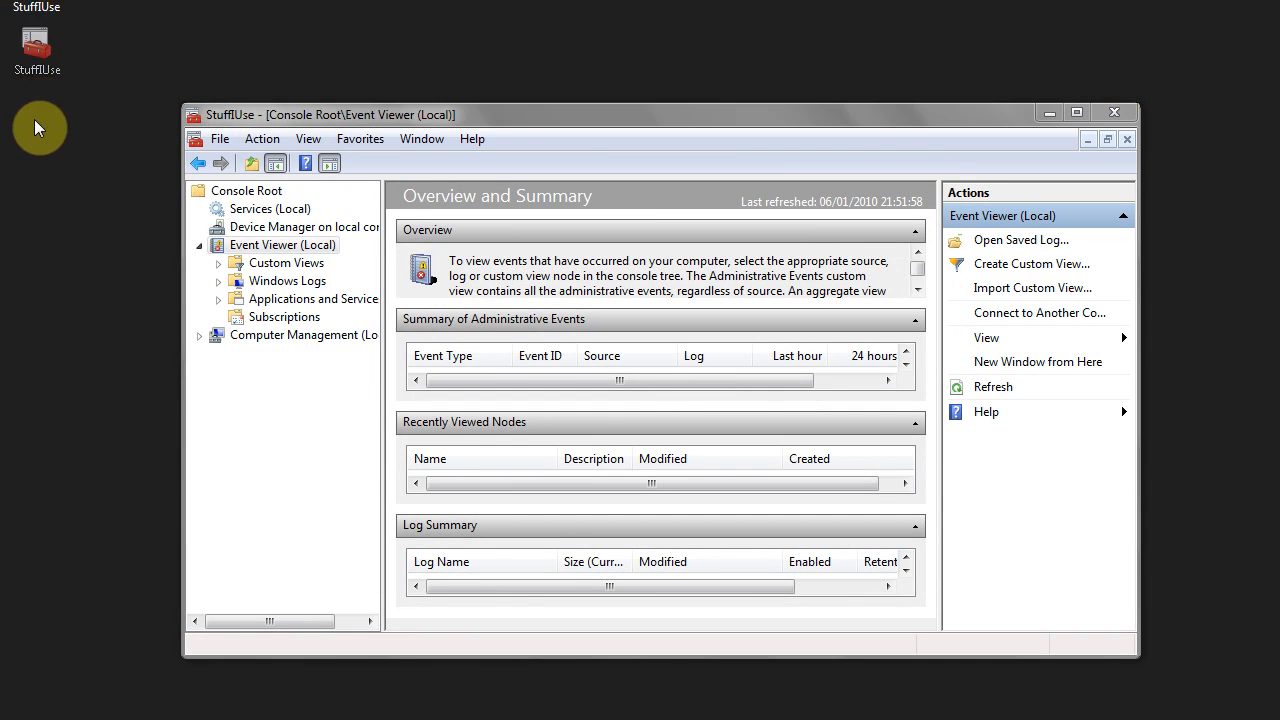
Step: Exit the console, reopen StuffIUse from the desktop and show the local services list
click(220, 138)
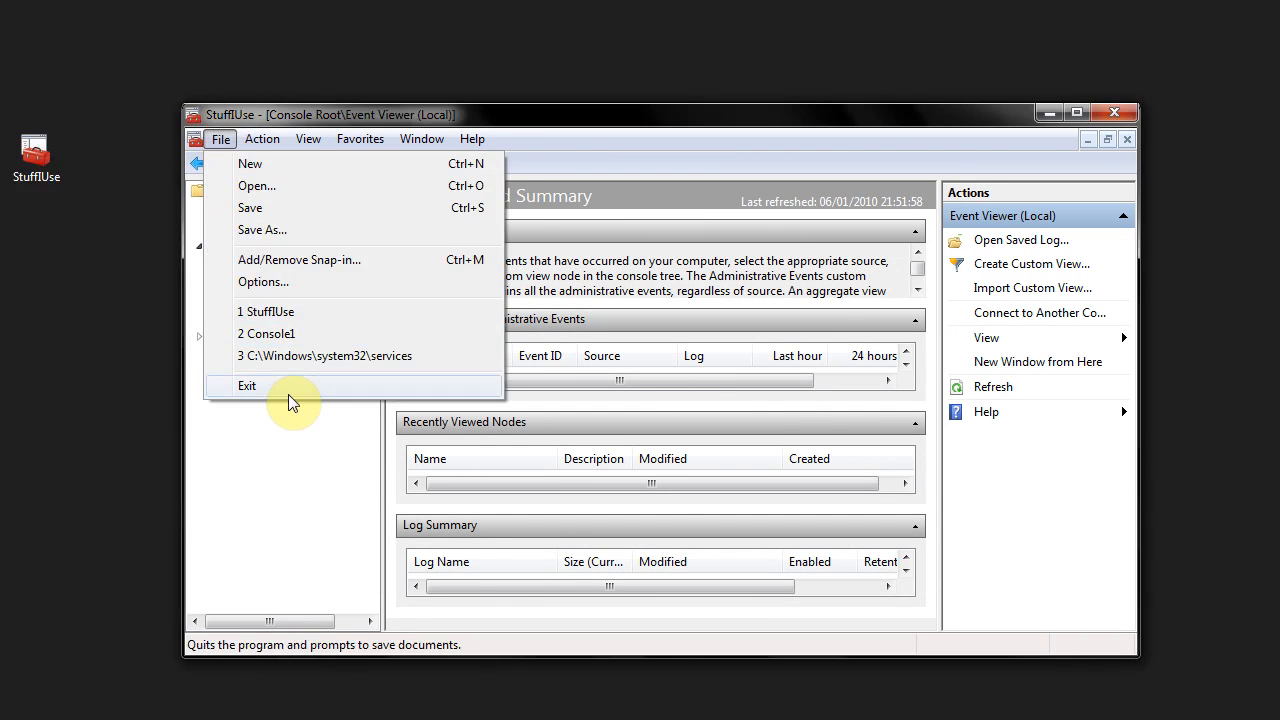
click(248, 384)
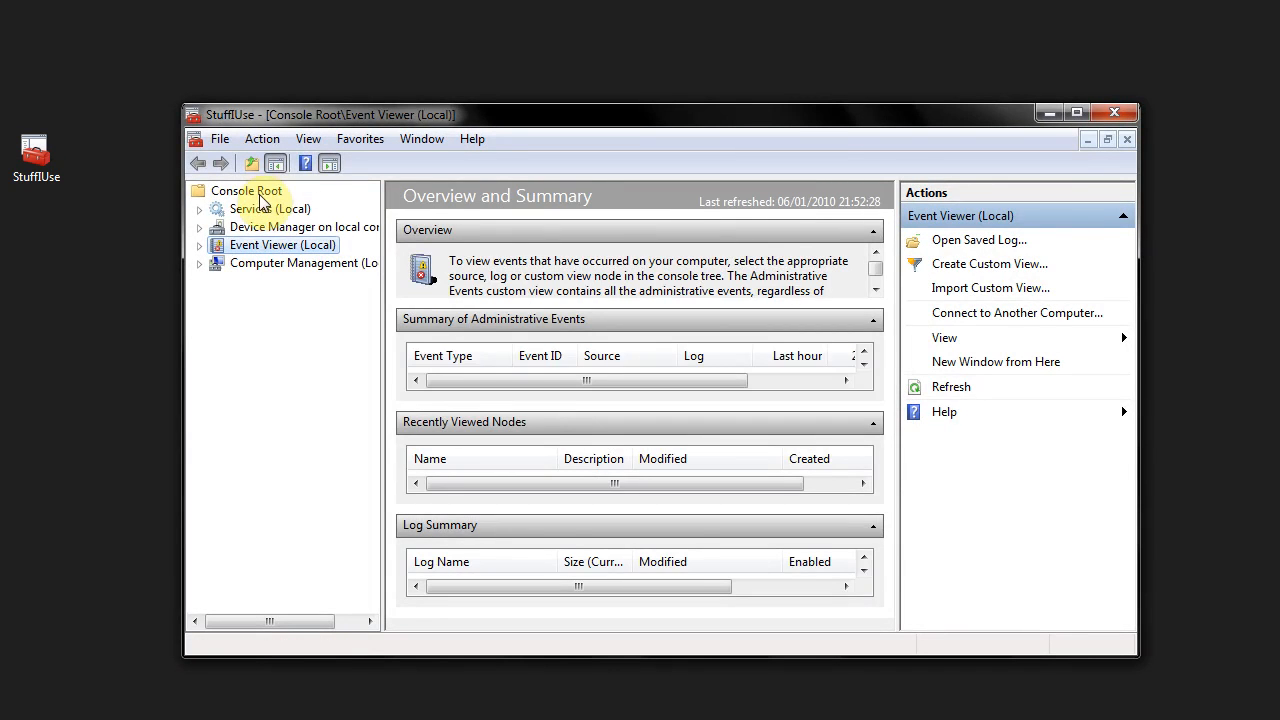
click(268, 208)
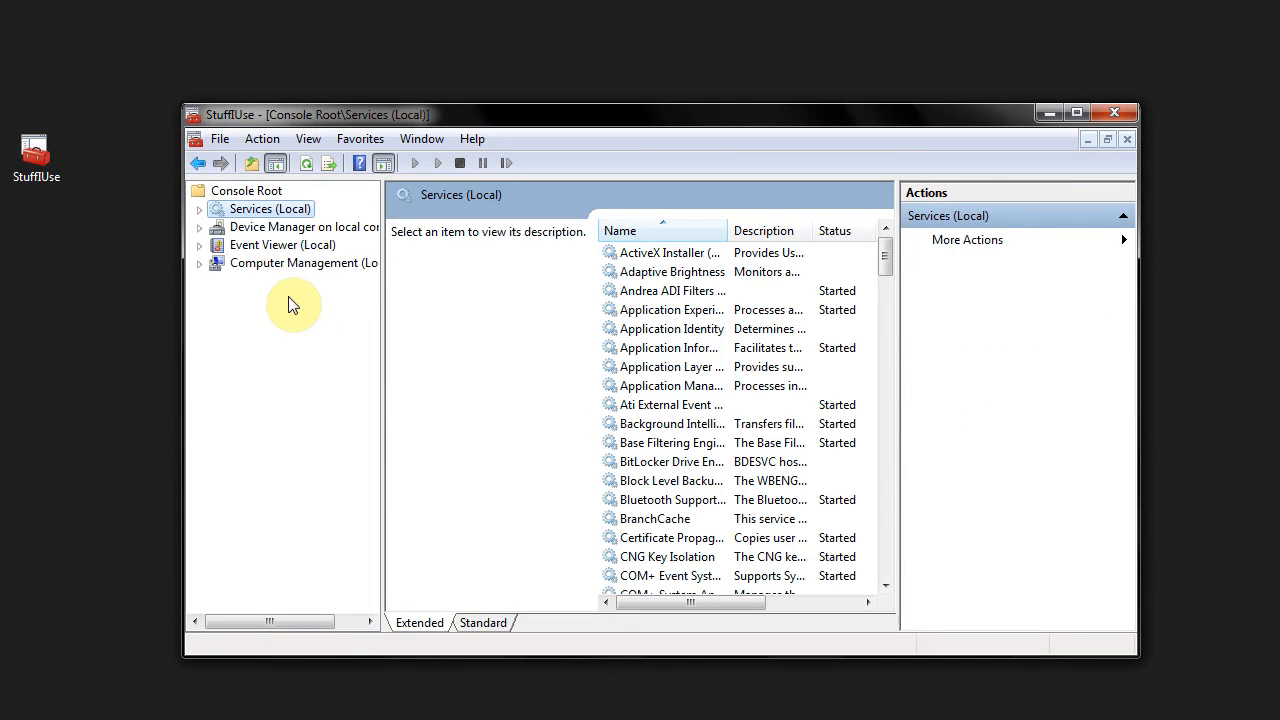
click(220, 138)
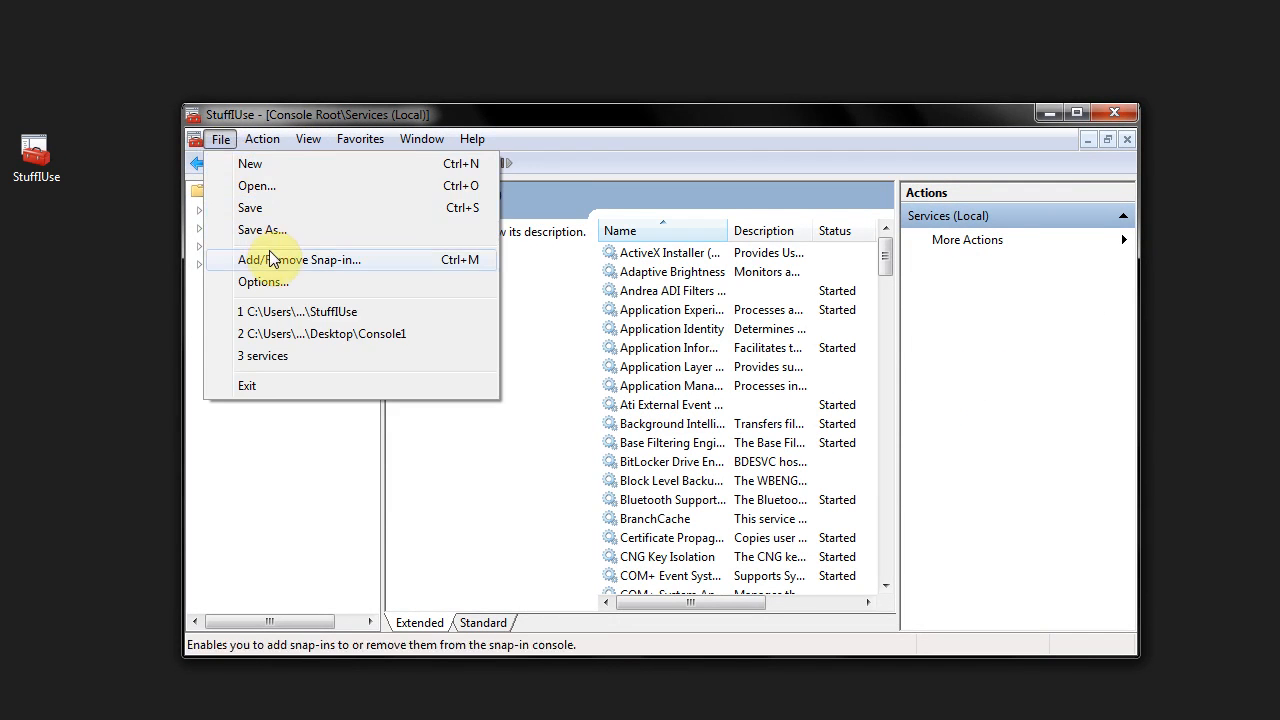
click(298, 260)
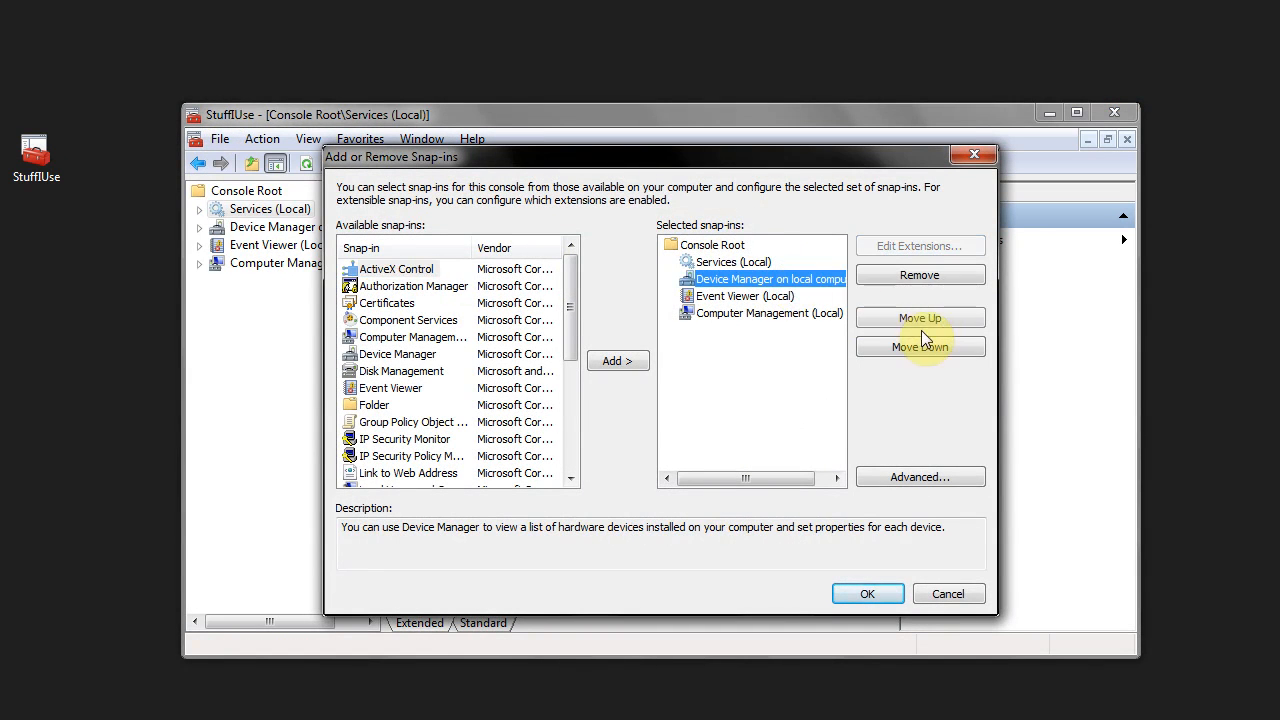
click(868, 592)
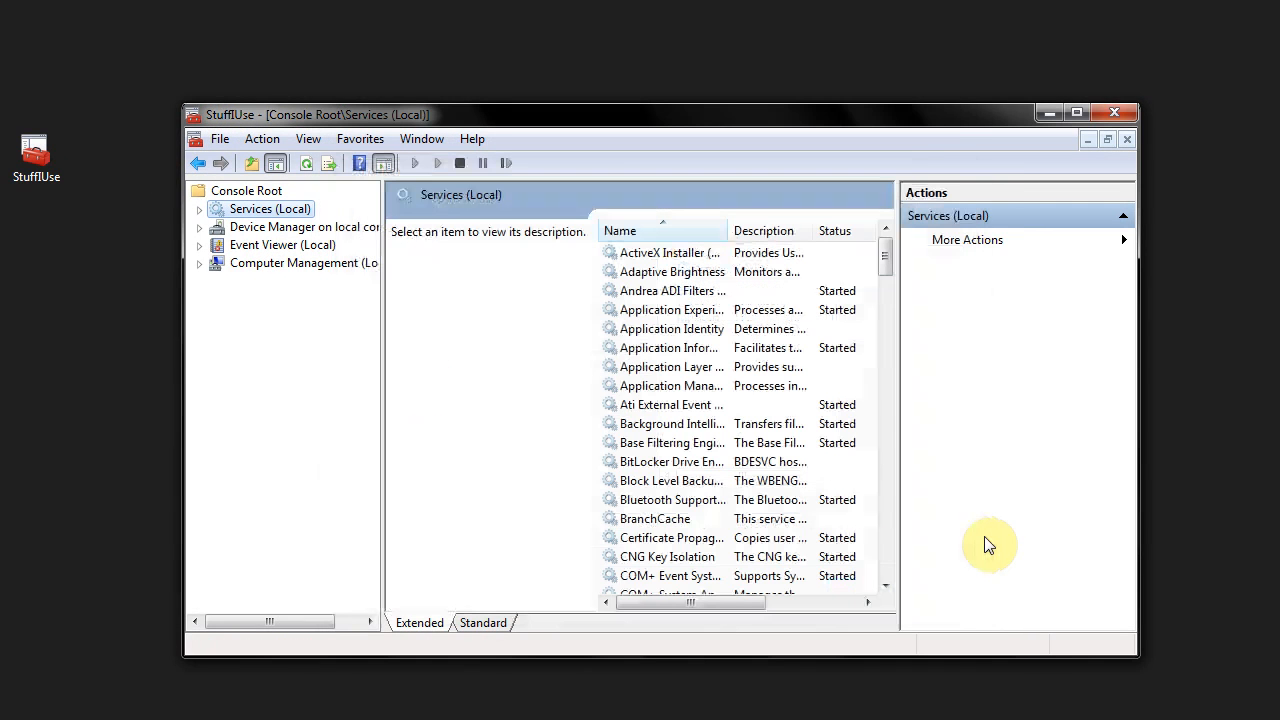